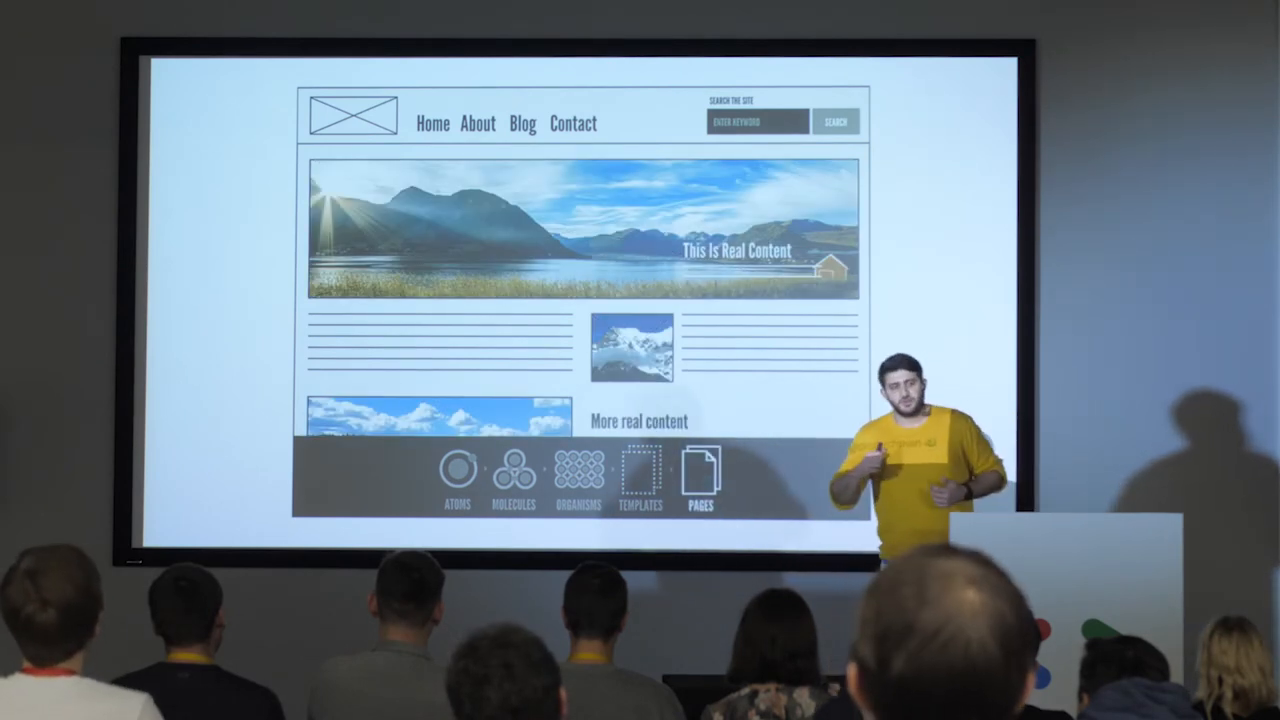
pyautogui.click(512, 480)
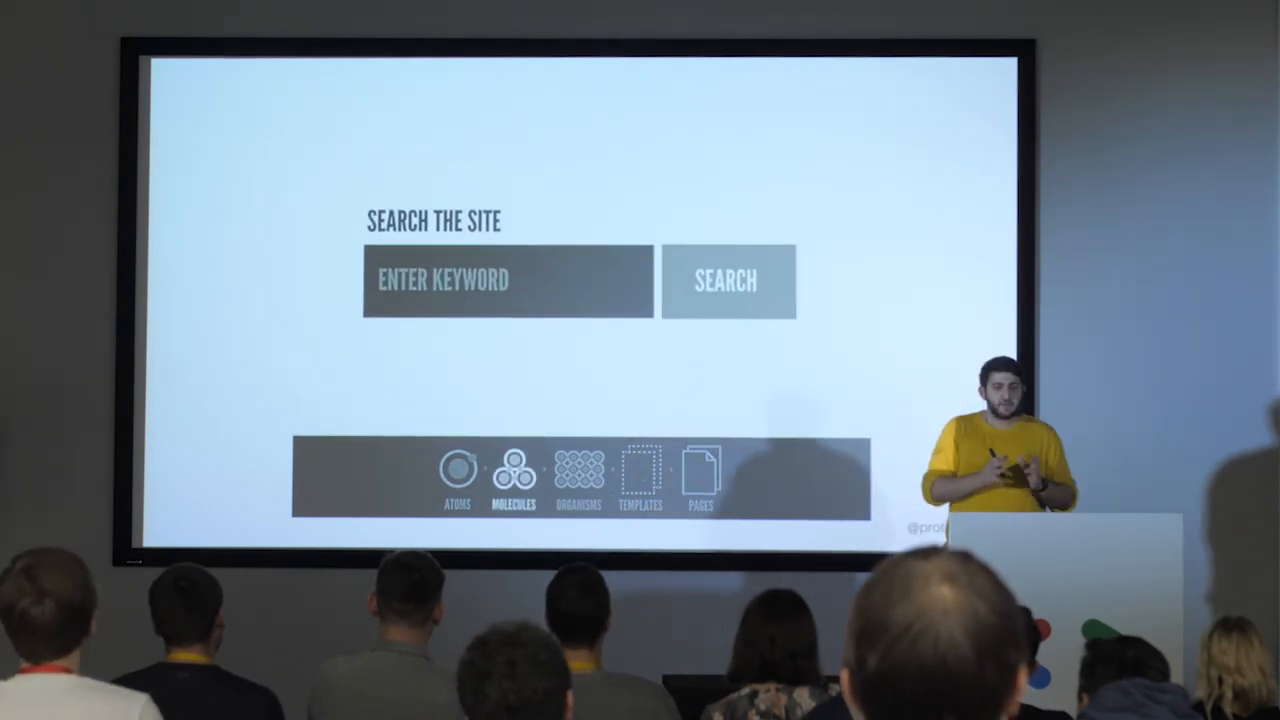